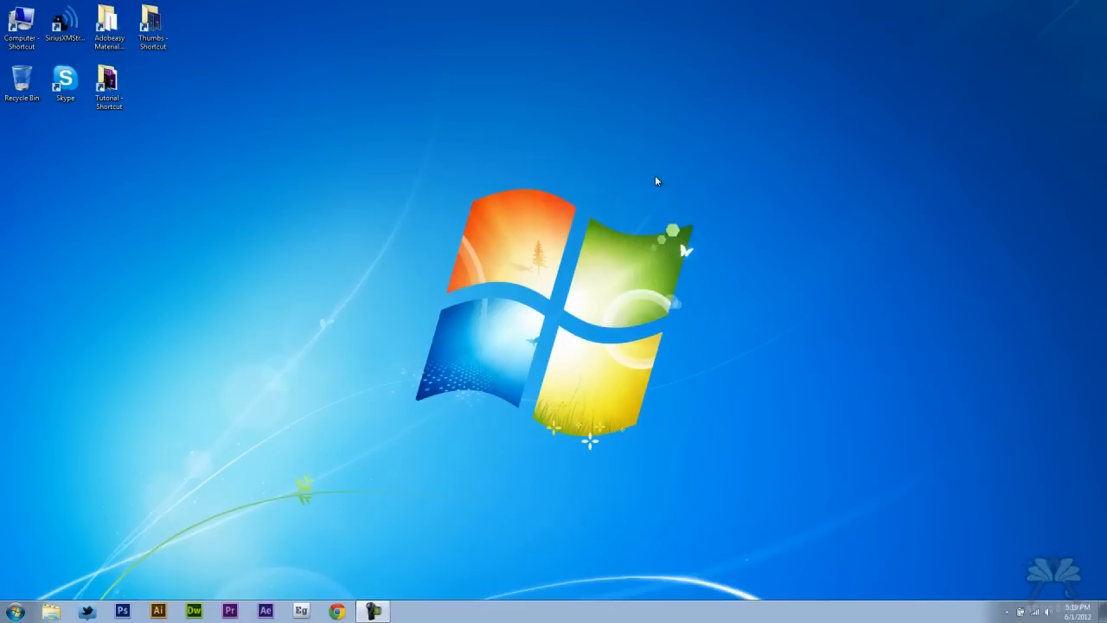
pyautogui.moveTo(619, 223)
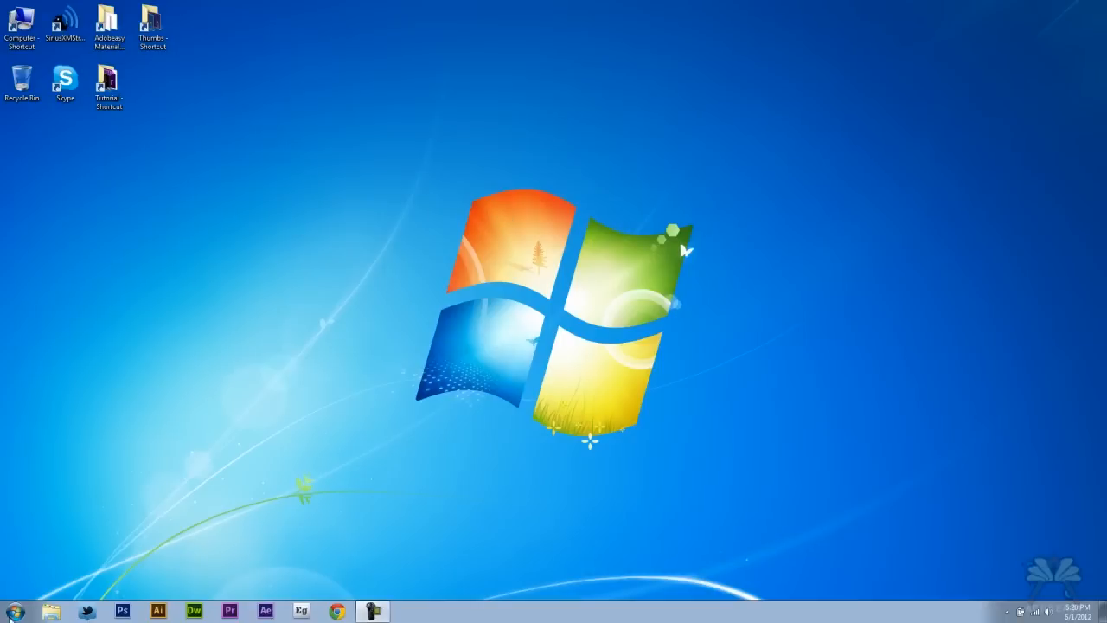
# Step: Launch Computer Management from Control Panel's Administrative Tools via the Start menu
pyautogui.click(12, 610)
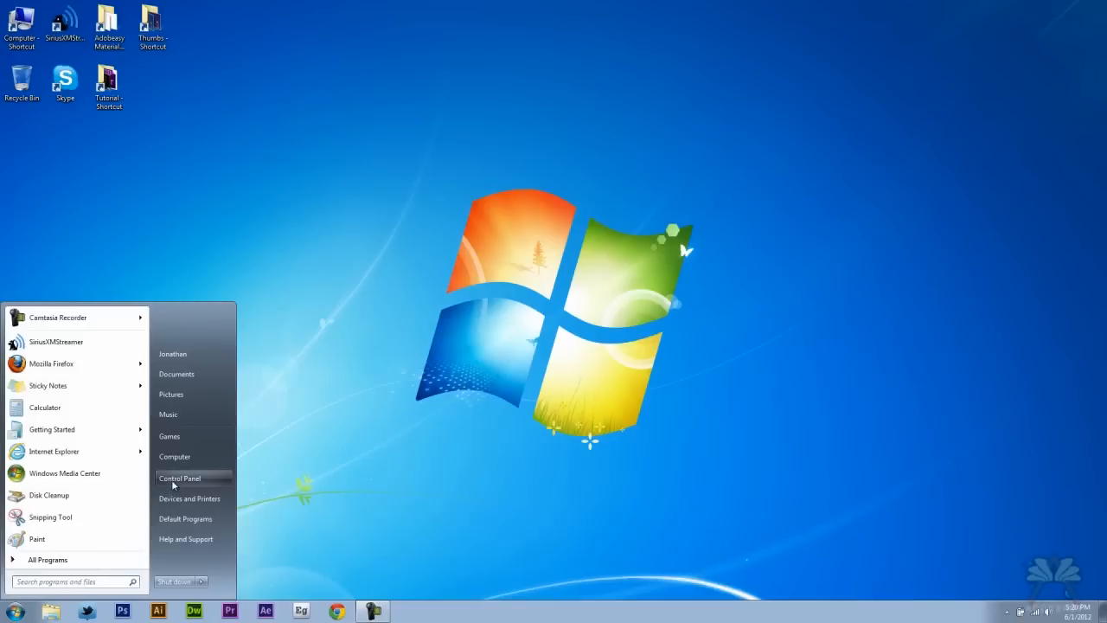
pyautogui.click(180, 477)
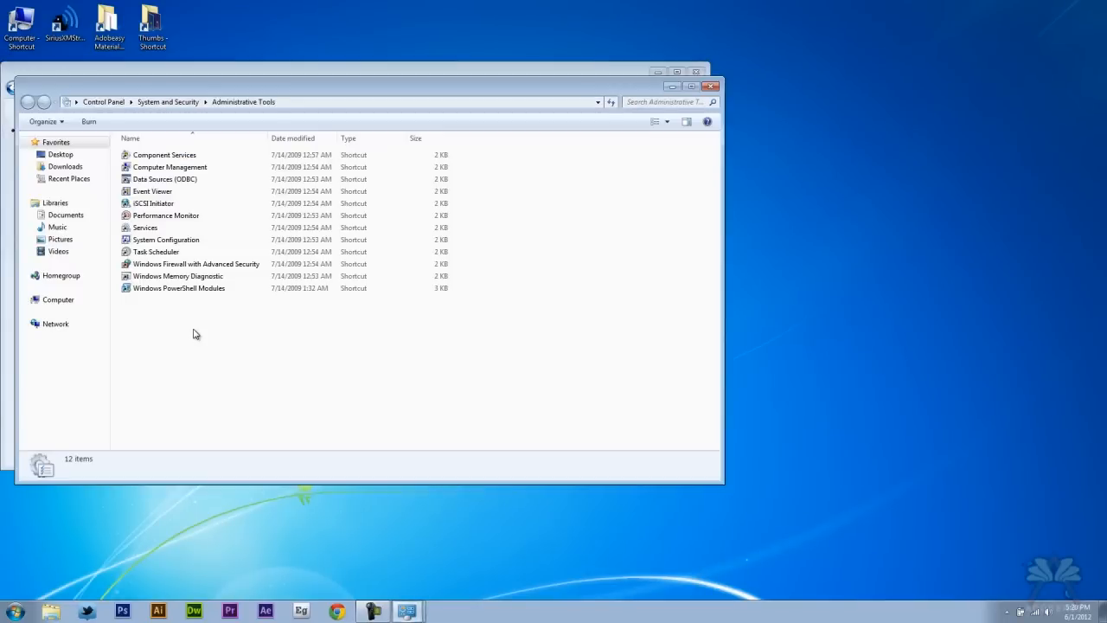
pyautogui.click(169, 166)
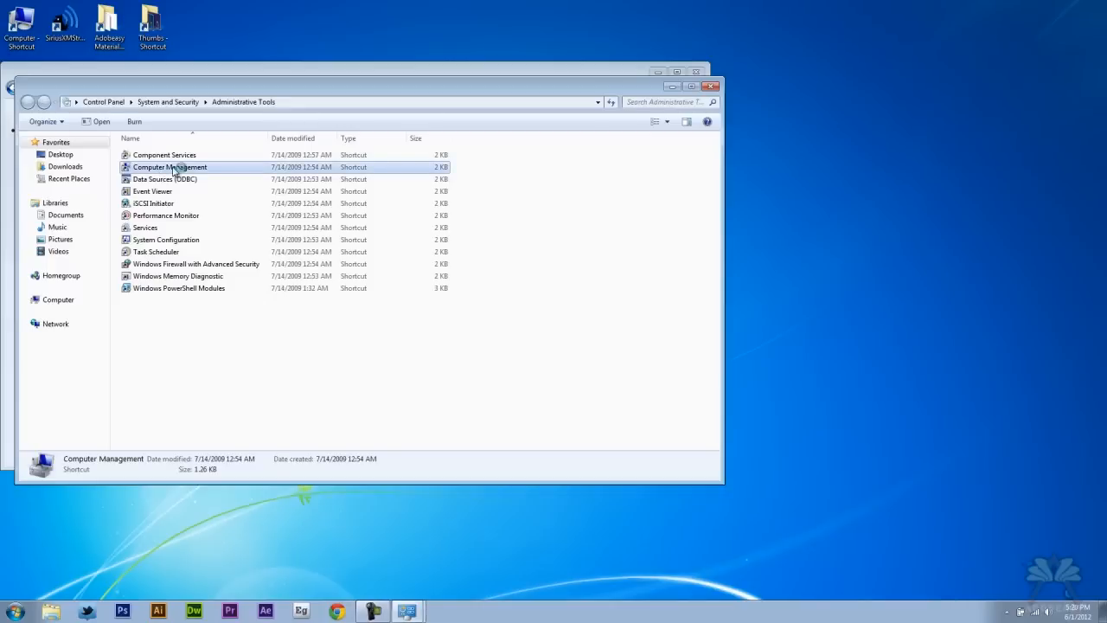
pyautogui.doubleClick(170, 166)
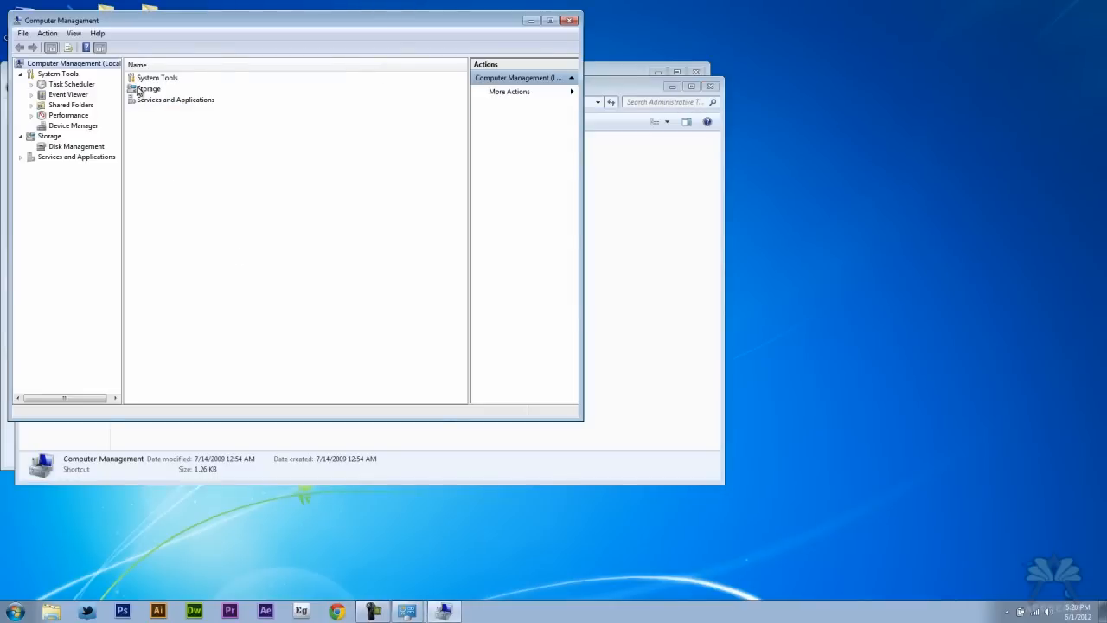
# Step: Show Disk Management under Storage and select the OS (C:) partition on Disk 0
pyautogui.click(76, 145)
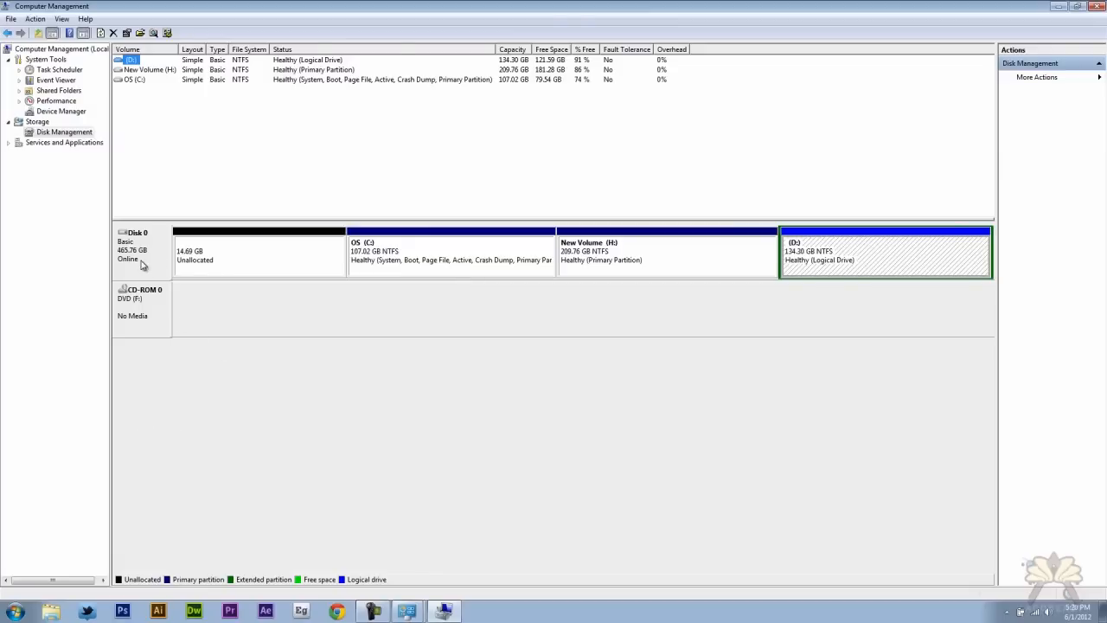
pyautogui.moveTo(152, 266)
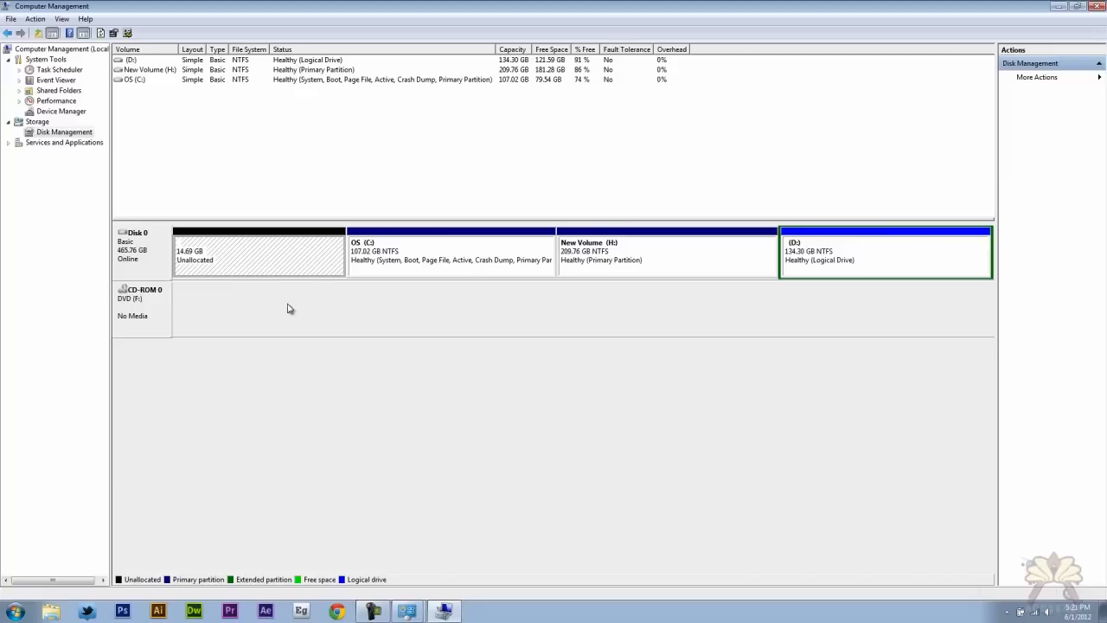
pyautogui.moveTo(474, 270)
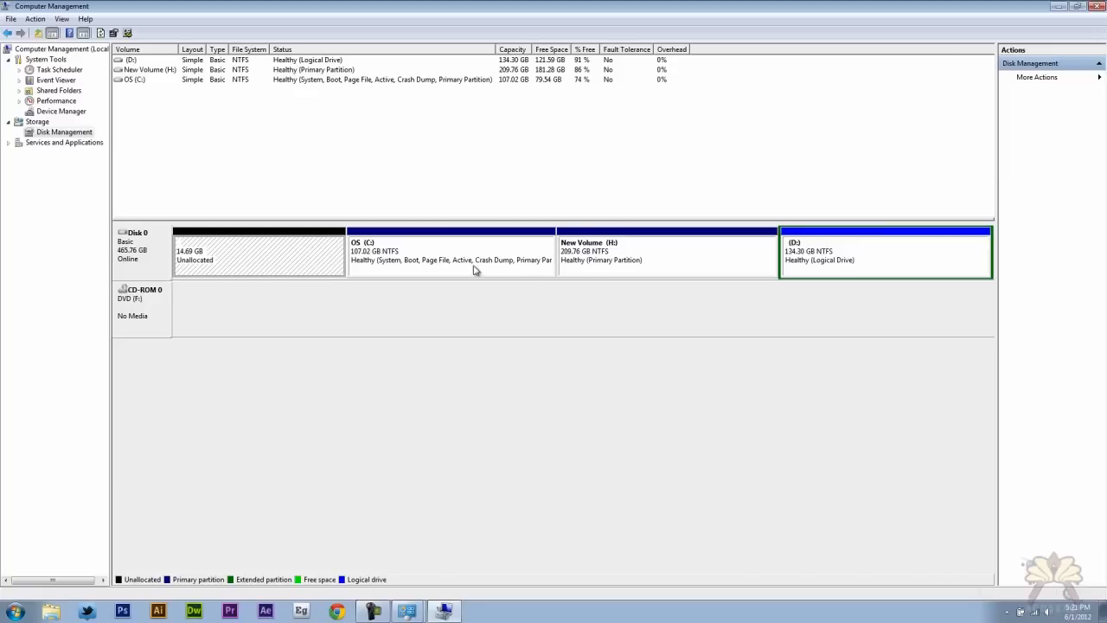
pyautogui.click(450, 250)
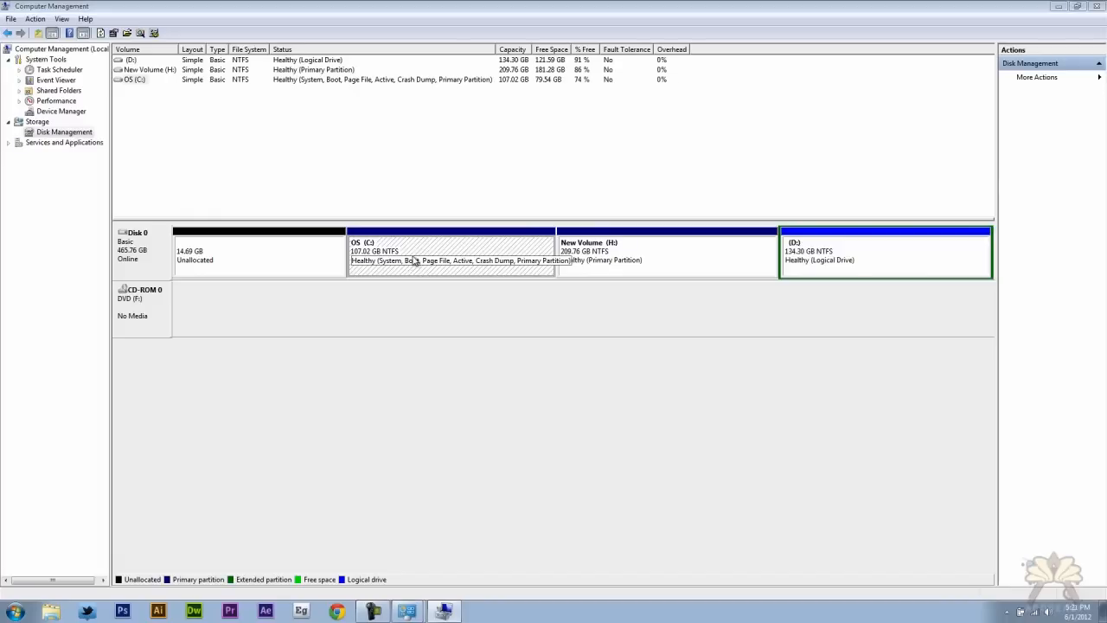
pyautogui.rightClick(450, 251)
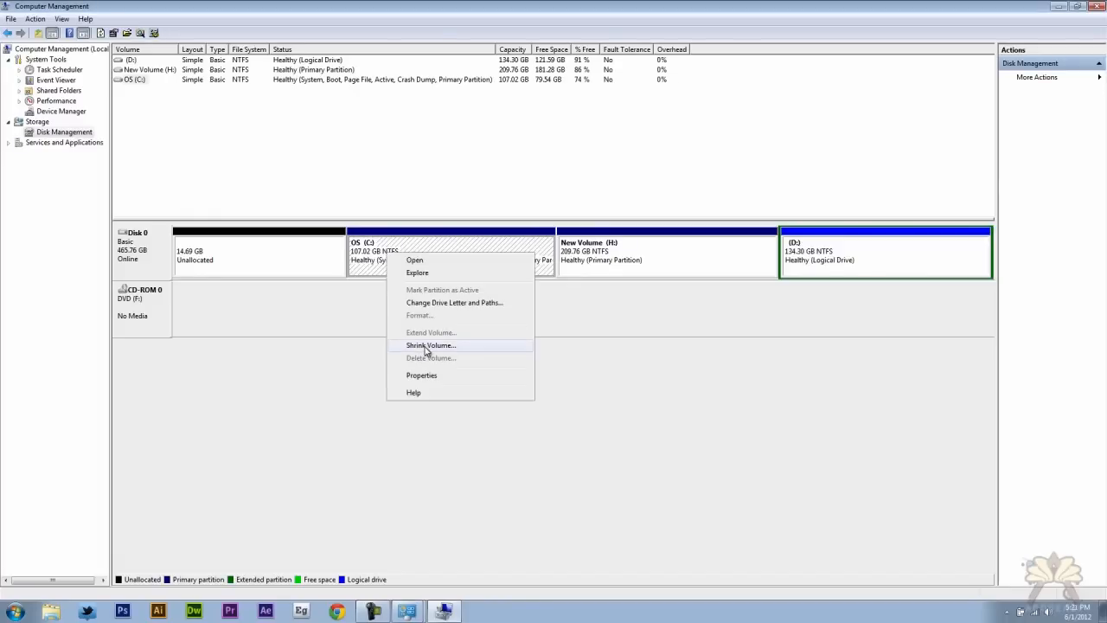
pyautogui.click(431, 346)
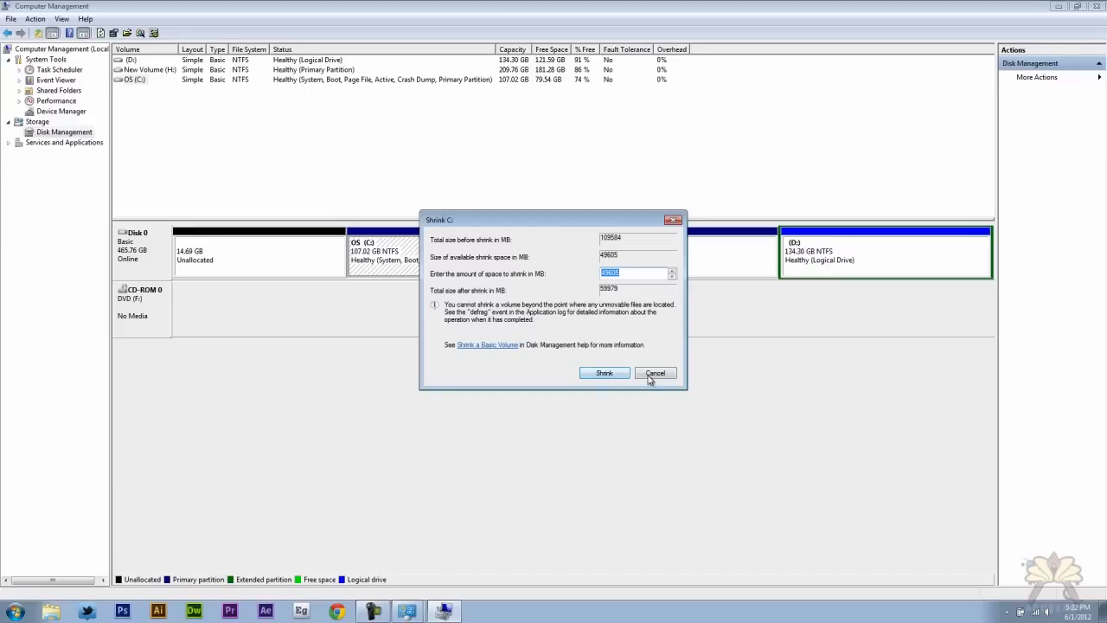
pyautogui.click(654, 373)
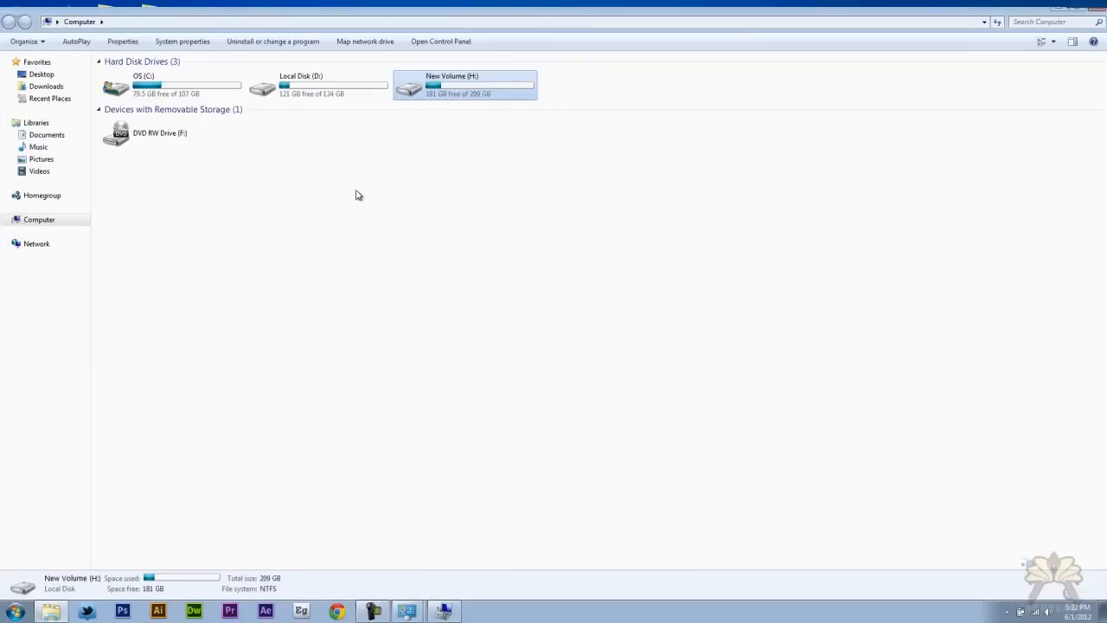
pyautogui.moveTo(441, 126)
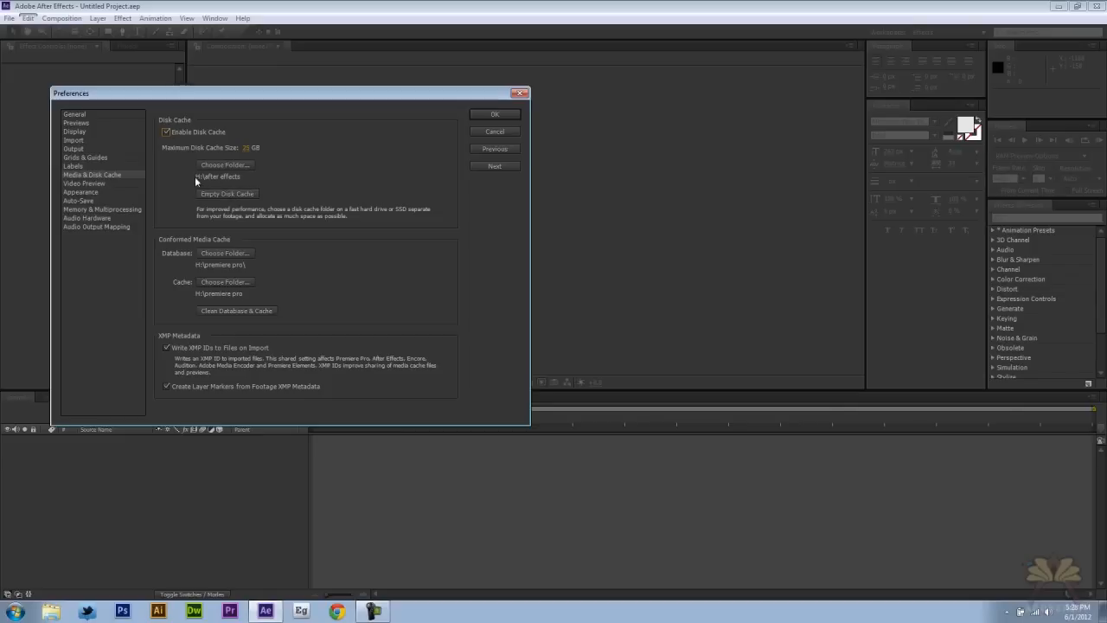
pyautogui.moveTo(232, 186)
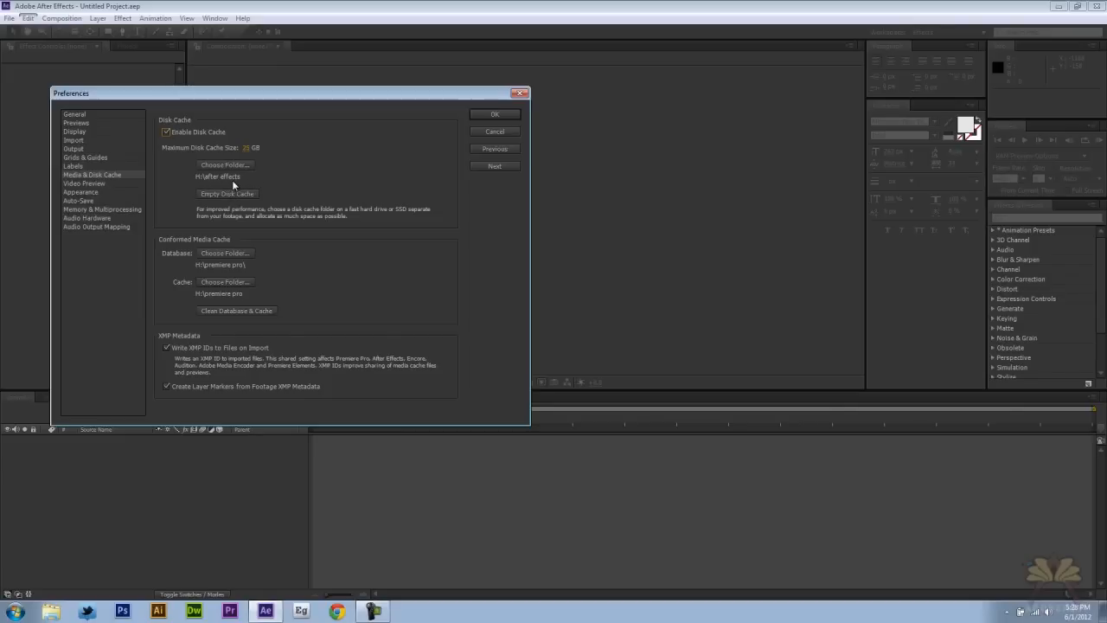
# Step: Point the After Effects disk cache to the folder on New Volume (H:) and save the preferences
pyautogui.click(225, 164)
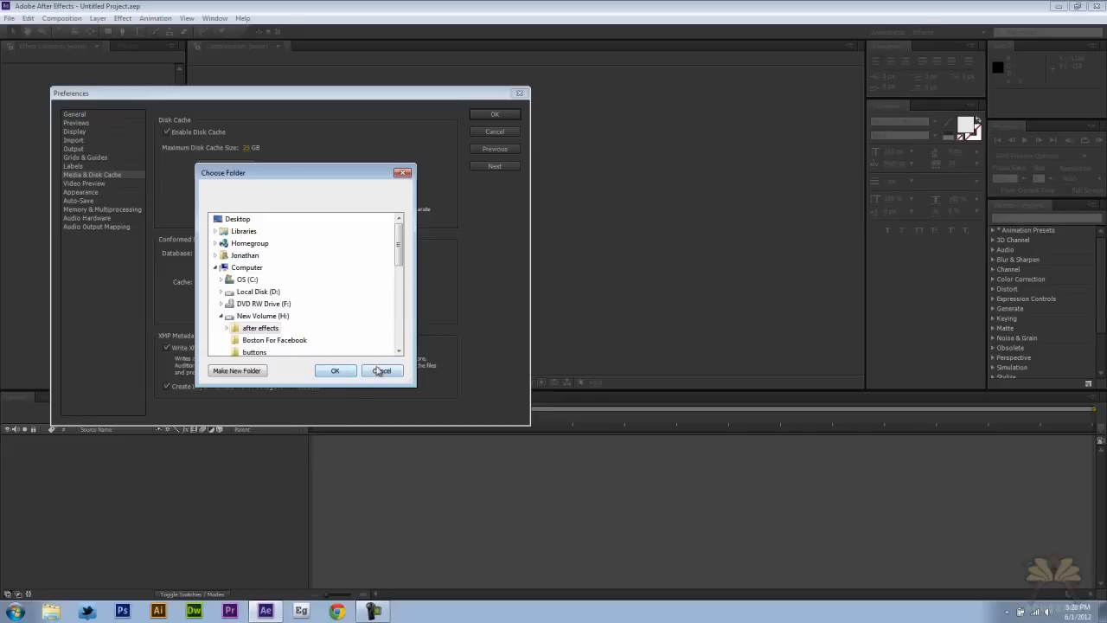
pyautogui.click(380, 370)
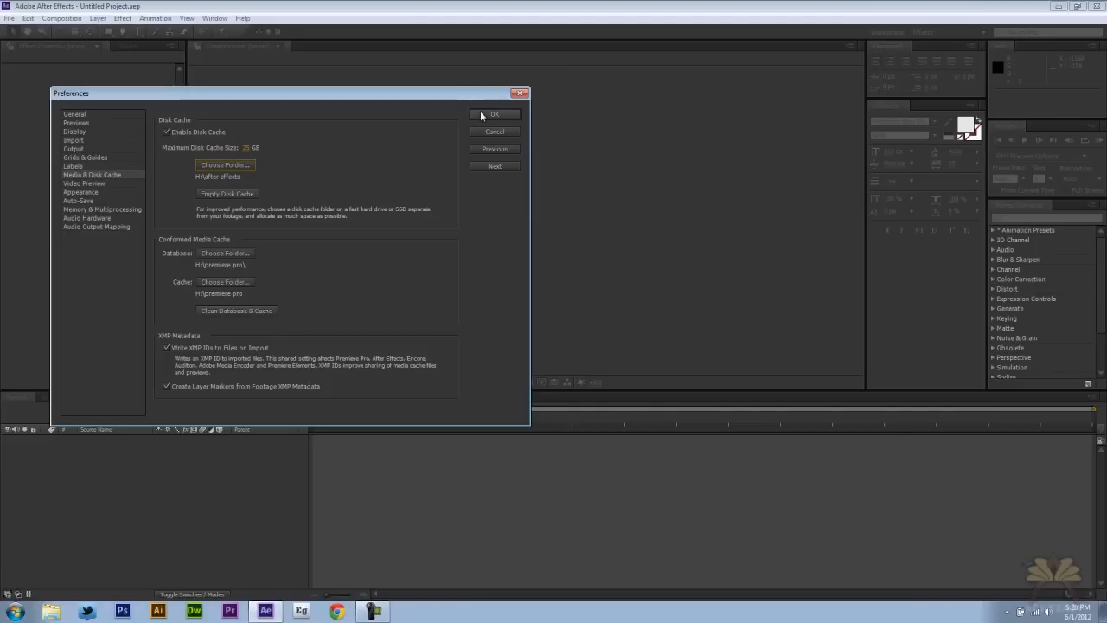
pyautogui.click(494, 114)
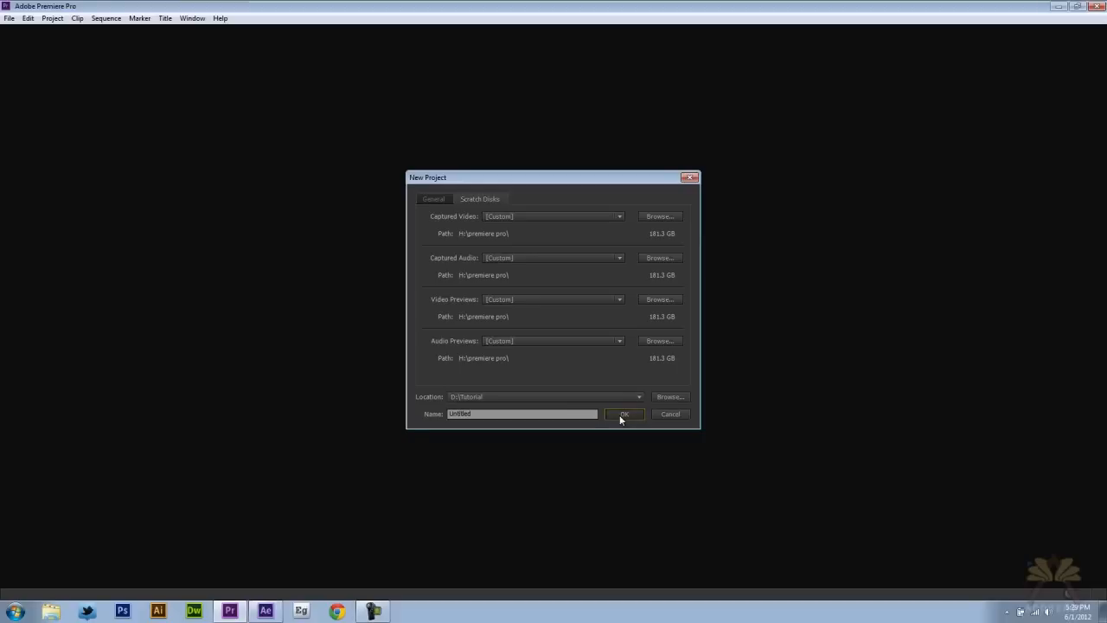
# Step: Create the Premiere Pro project with scratch disks on H:\premiere pro, then go to Edit > Preferences
pyautogui.click(623, 414)
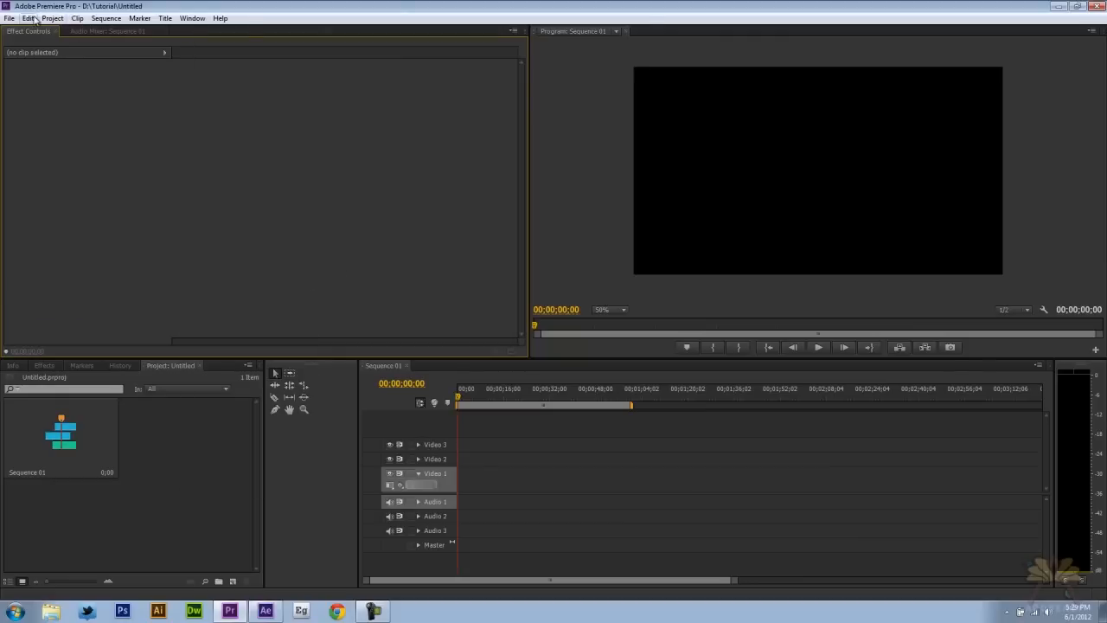
pyautogui.click(28, 17)
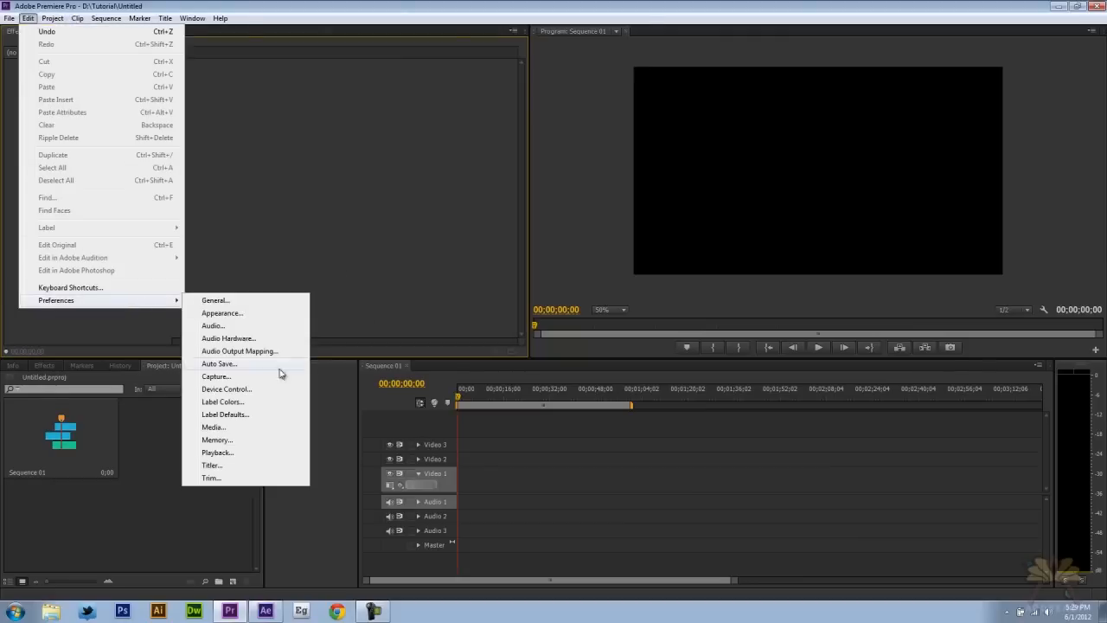
pyautogui.click(215, 426)
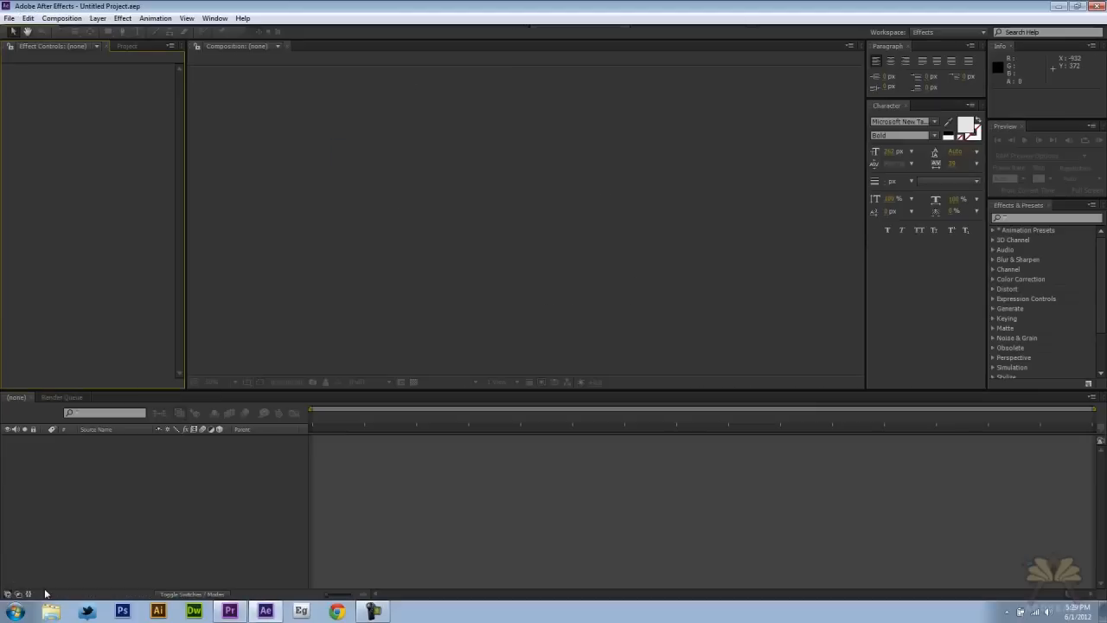
# Step: In Photoshop's Performance preferences, tick H:\ as the scratch disk and close the dialog
pyautogui.click(121, 610)
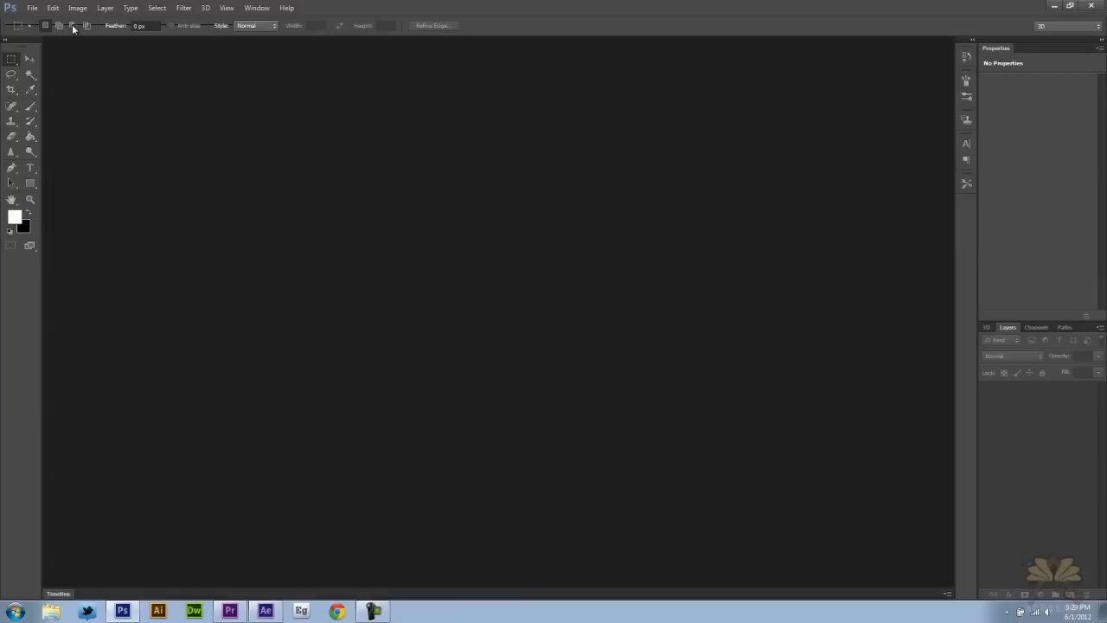
pyautogui.click(51, 7)
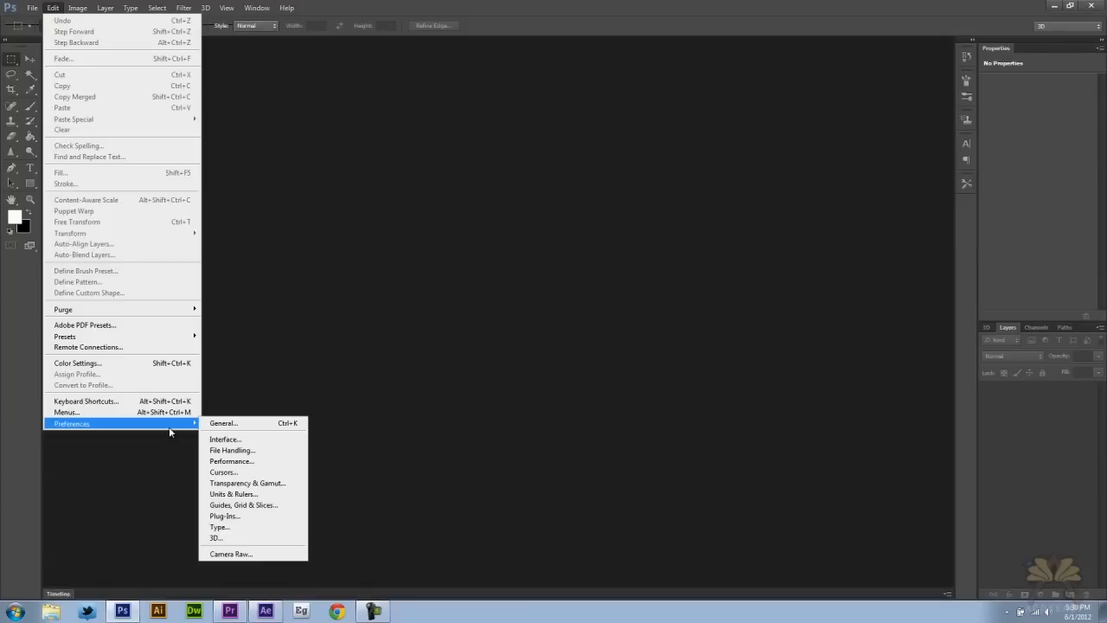
pyautogui.click(232, 460)
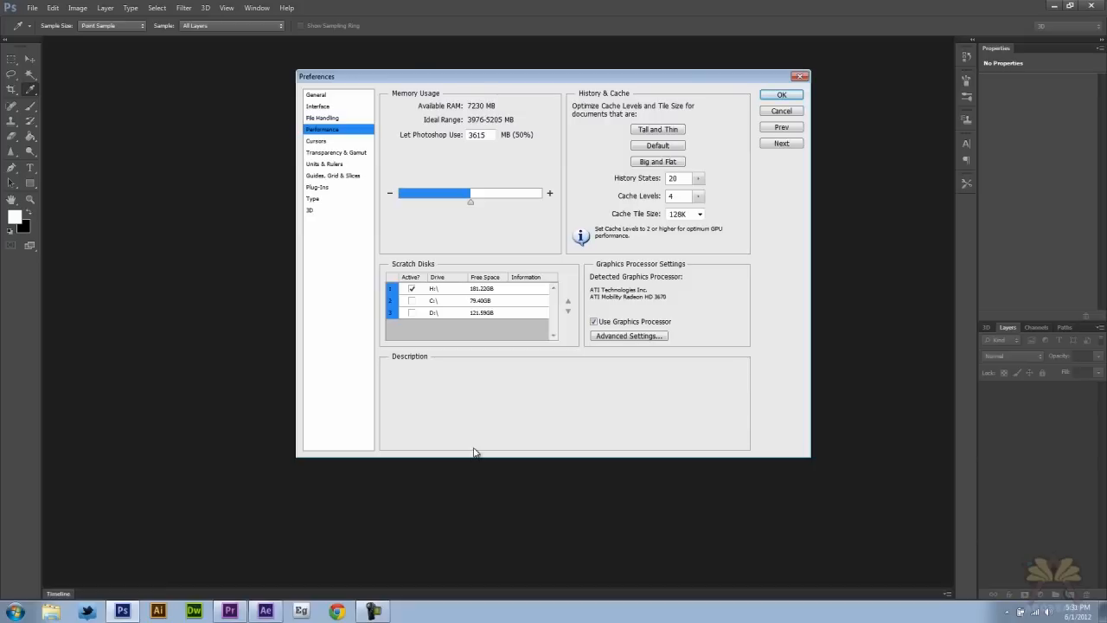
pyautogui.moveTo(450, 453)
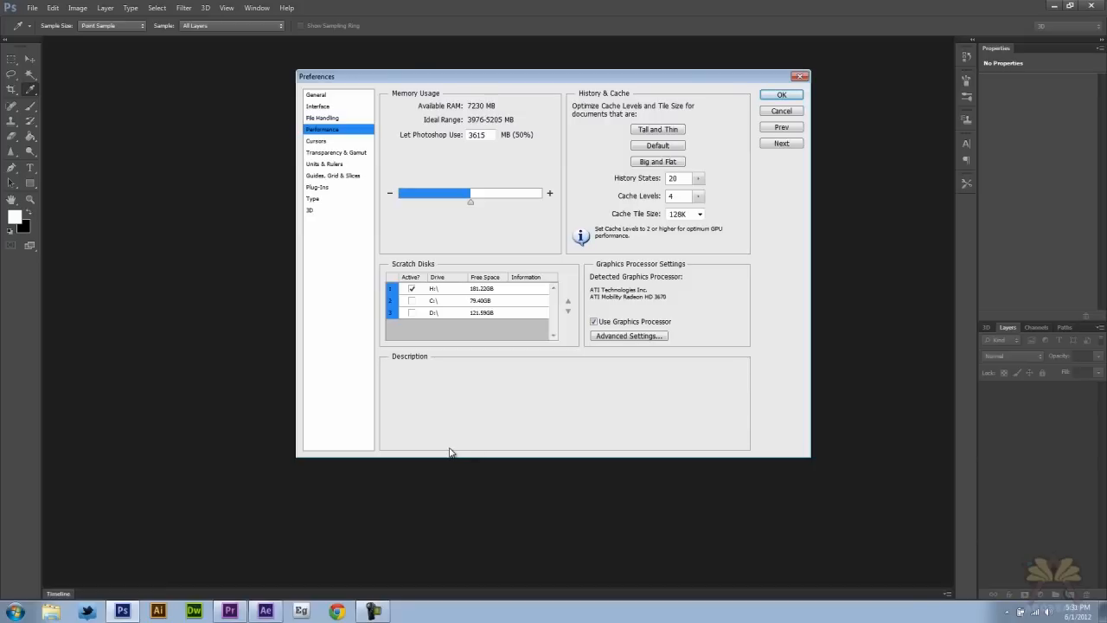
pyautogui.click(780, 93)
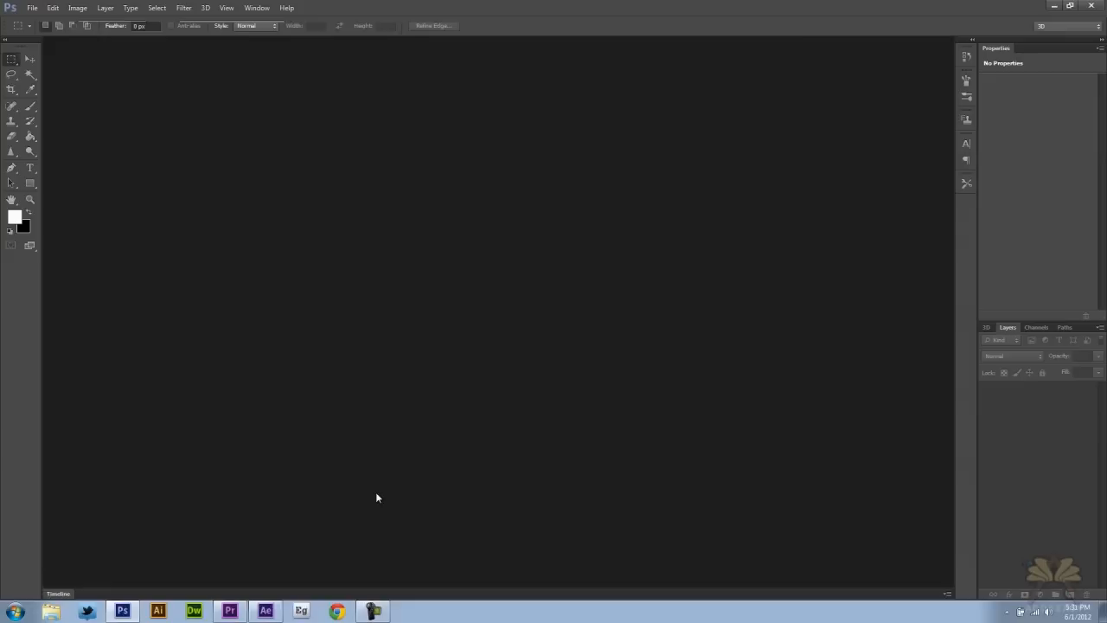